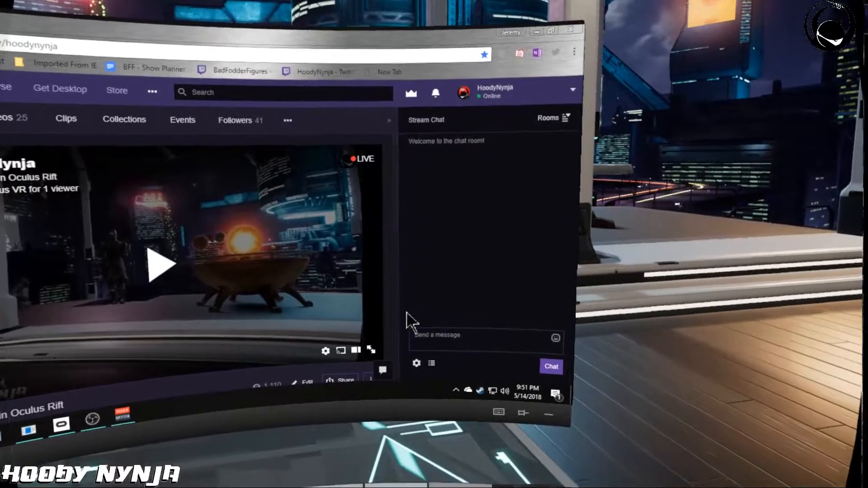
Pop the Twitch stream chat out into its own separate window via Popout chat.
click(416, 363)
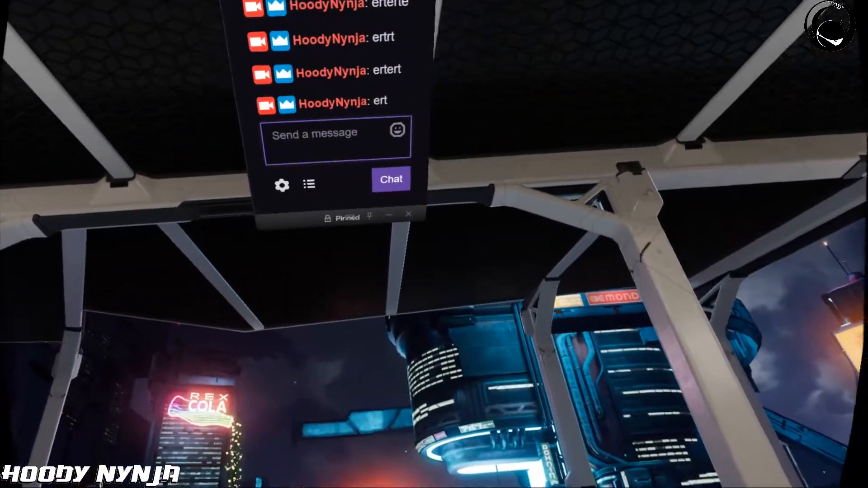
Post the test message '5345' in the pinned chat panel.
text(5345)
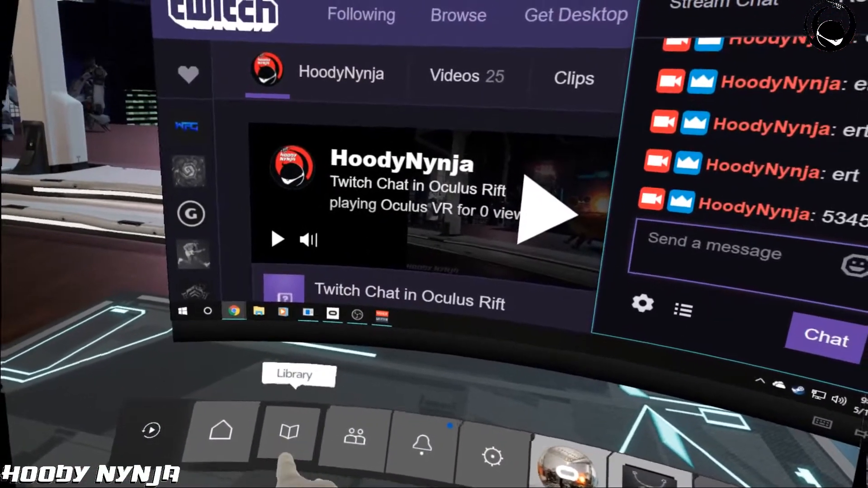
Show the Library of installed apps from the Dash belt.
click(285, 435)
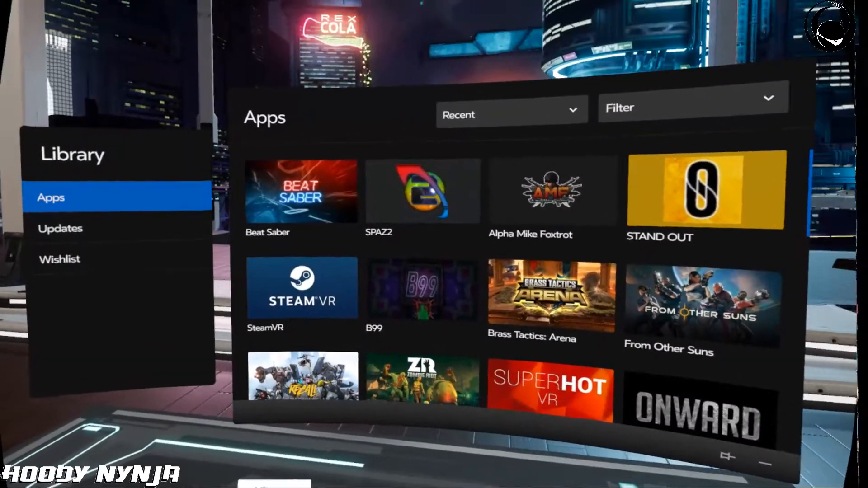